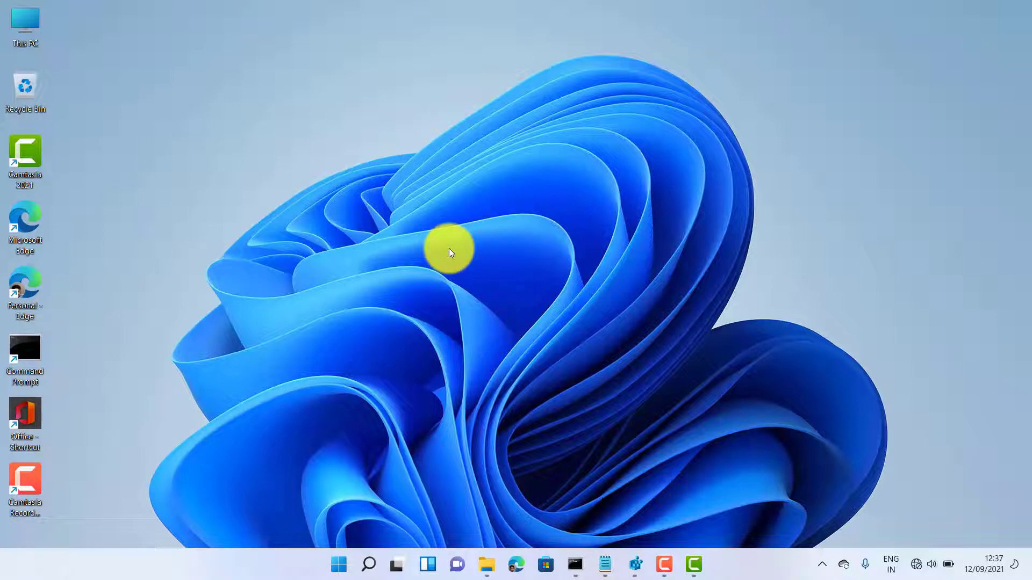
{"action": "mouse_move", "coordinate": [414, 334]}
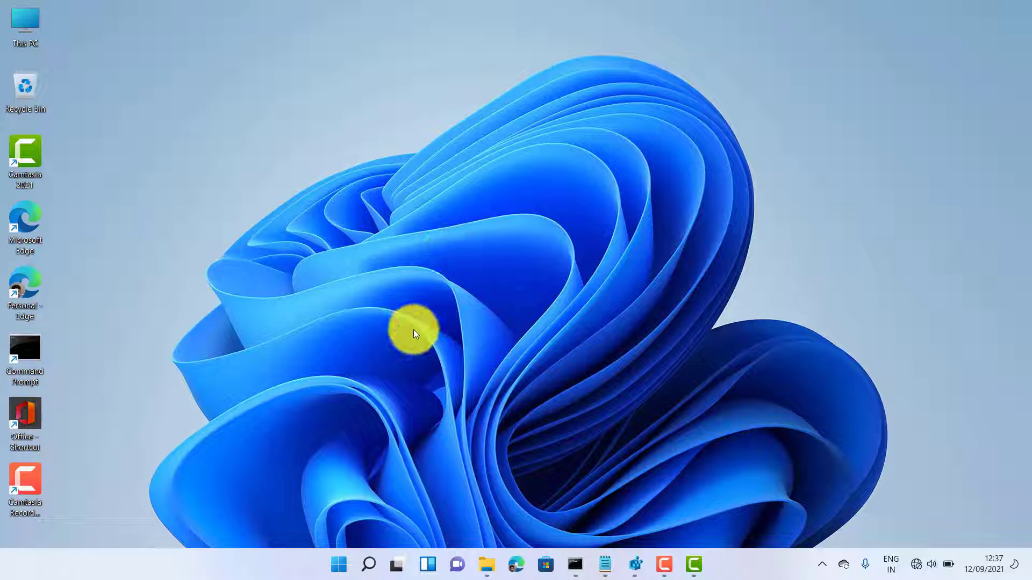
{"action": "mouse_move", "coordinate": [388, 405]}
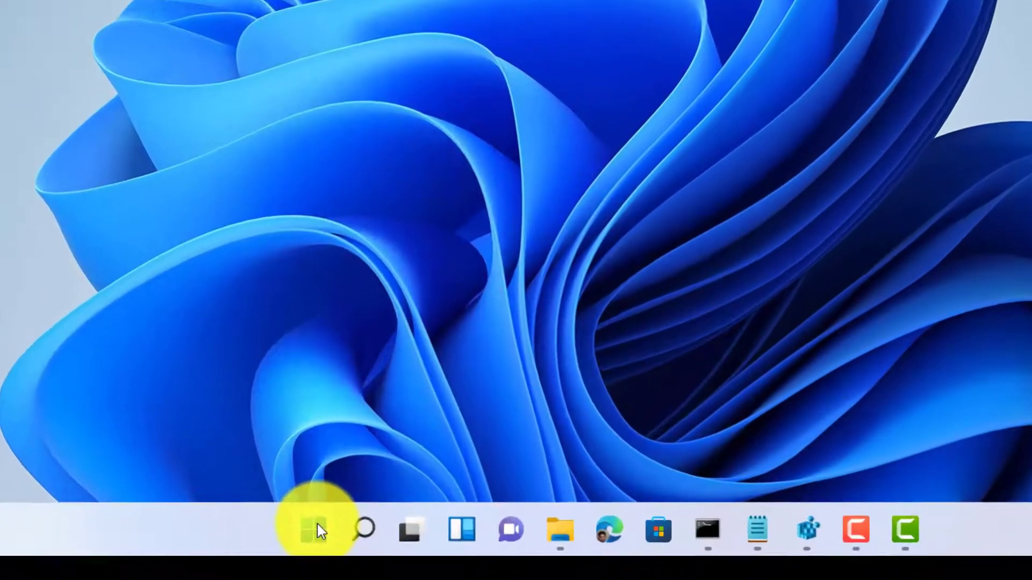
{"action": "right_click", "coordinate": [317, 529]}
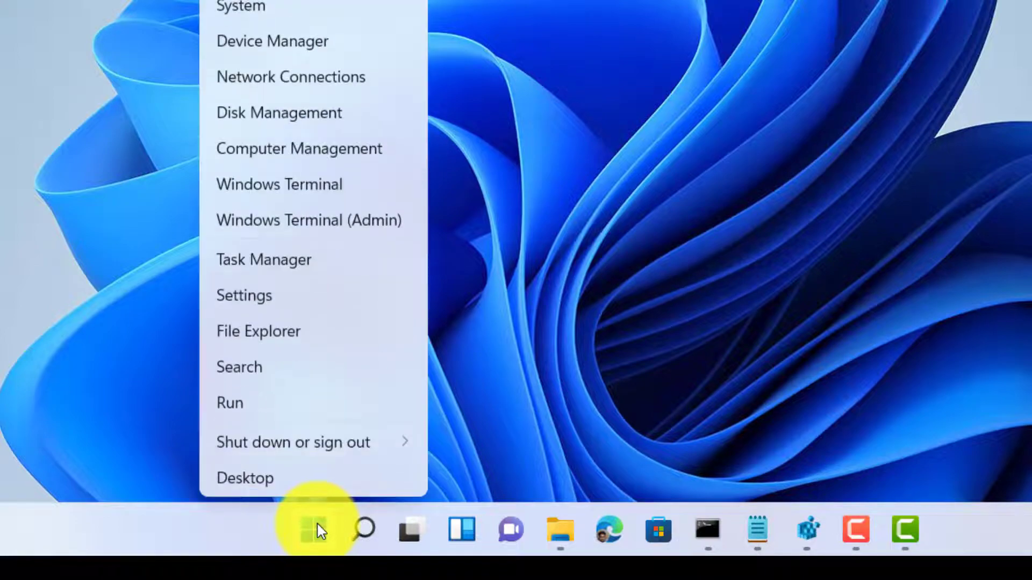
{"action": "mouse_move", "coordinate": [279, 305]}
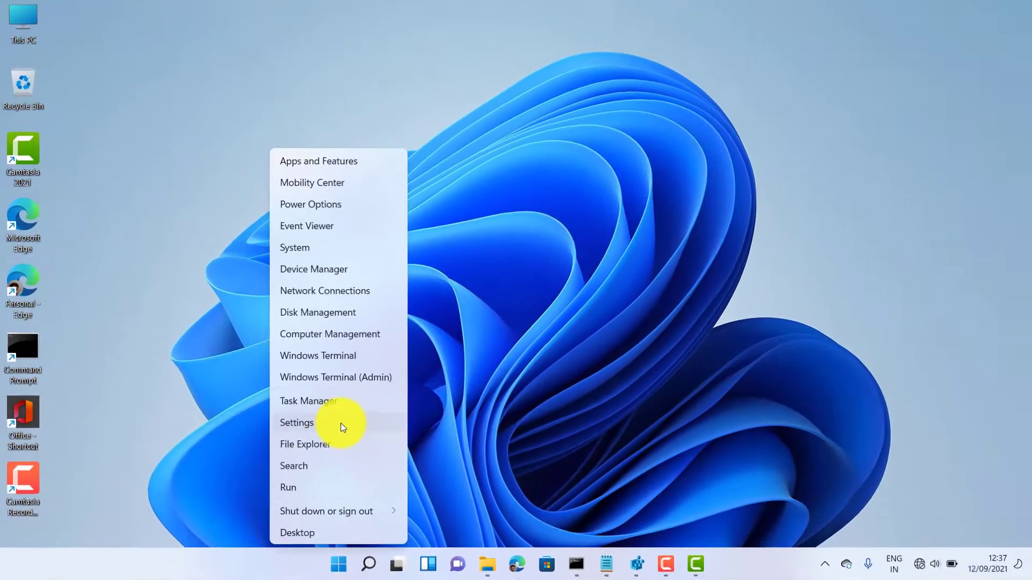
{"action": "left_click", "coordinate": [296, 422]}
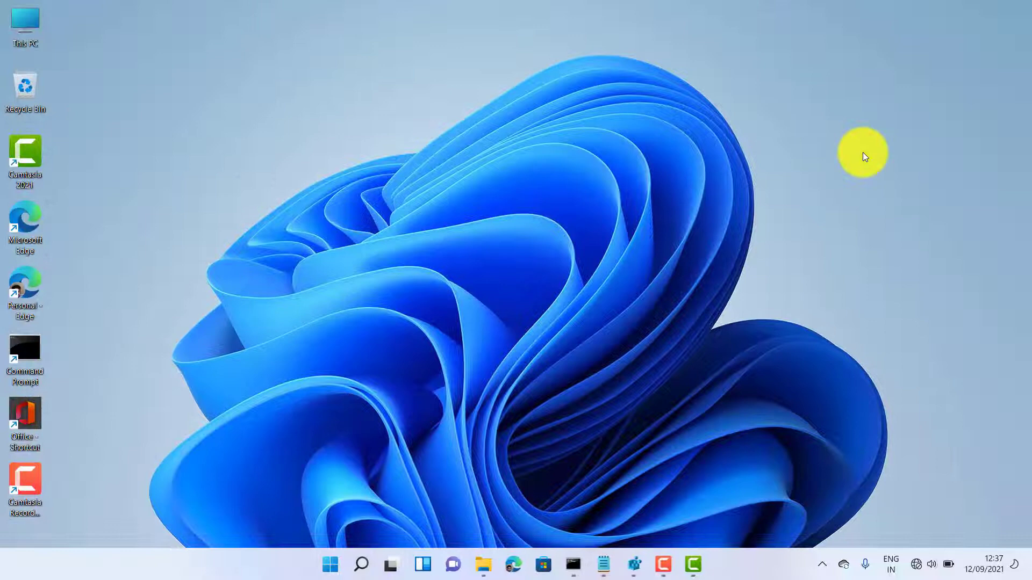
{"action": "mouse_move", "coordinate": [353, 549]}
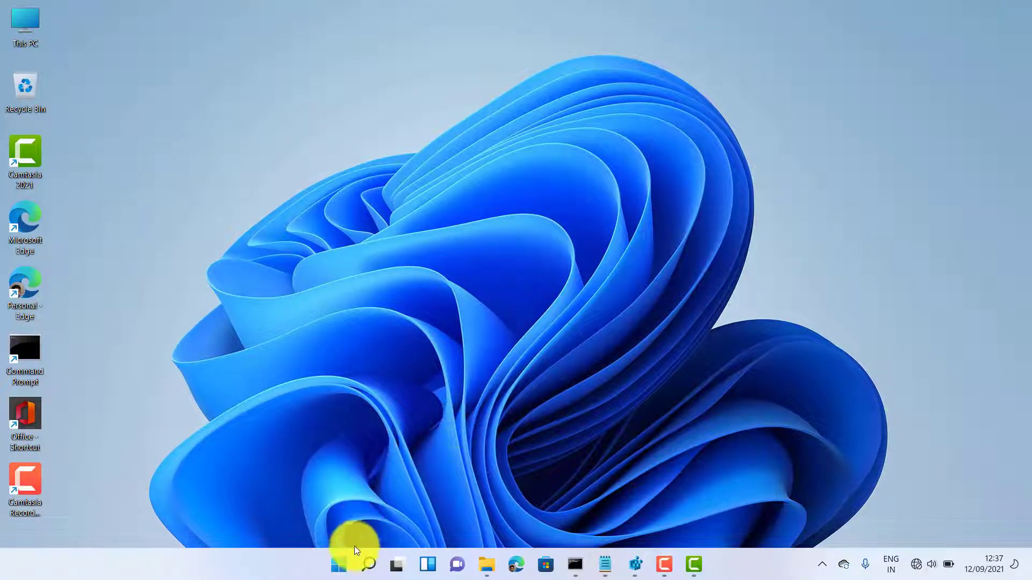
{"action": "left_click", "coordinate": [337, 565]}
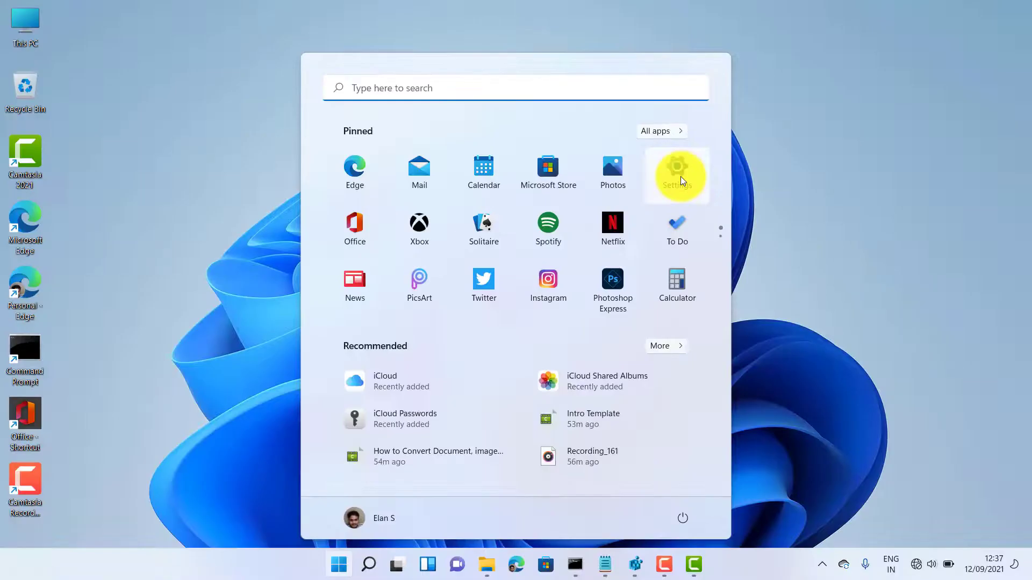
{"action": "left_click", "coordinate": [676, 174]}
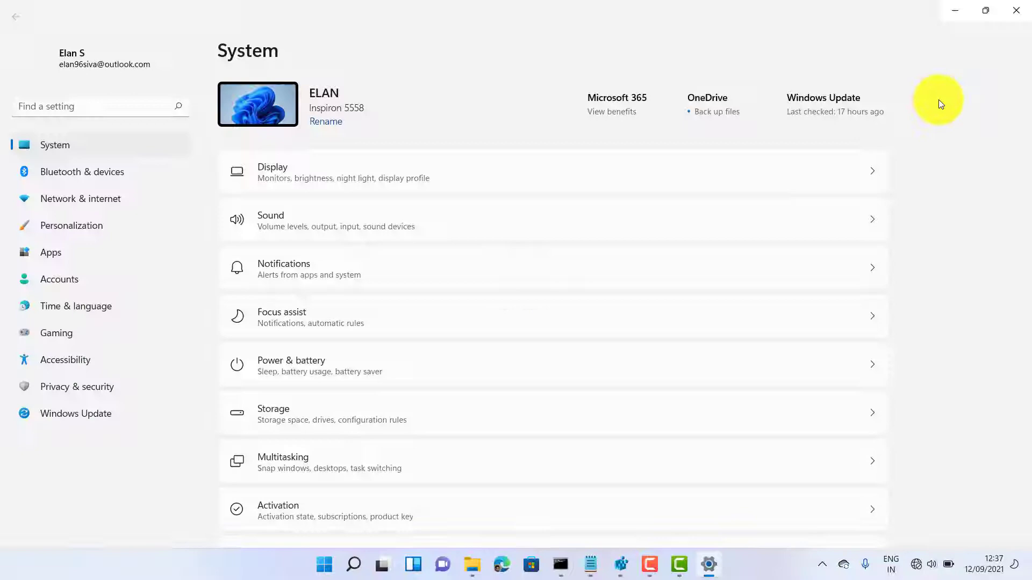
{"action": "left_click", "coordinate": [1015, 10]}
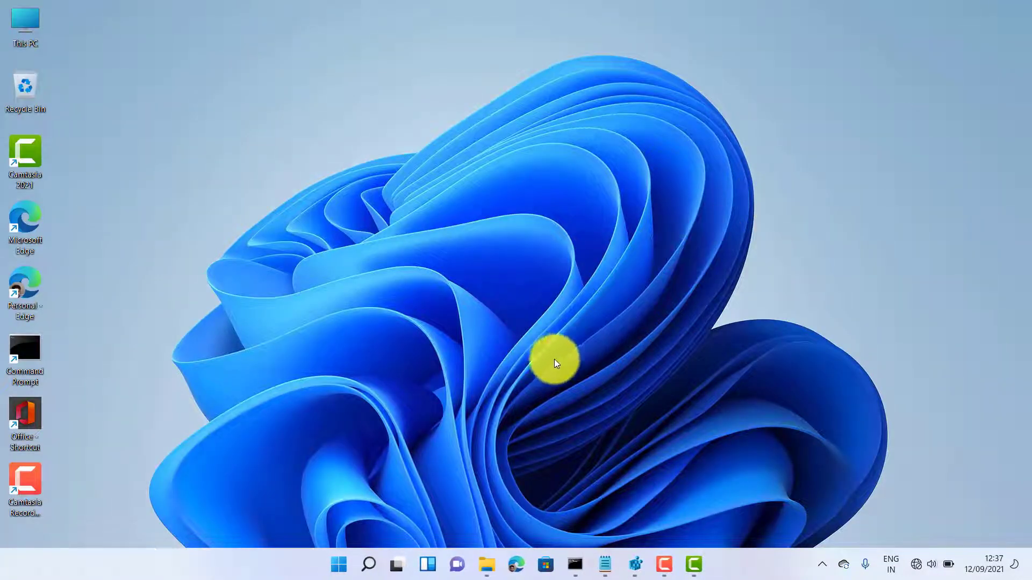
{"action": "mouse_move", "coordinate": [505, 404]}
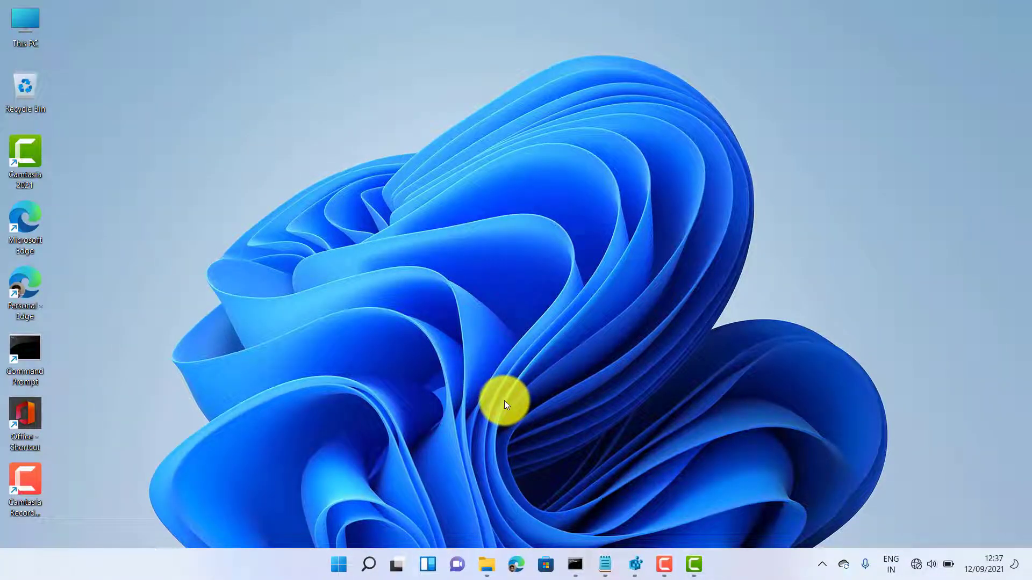
{"action": "key", "text": "Win+i"}
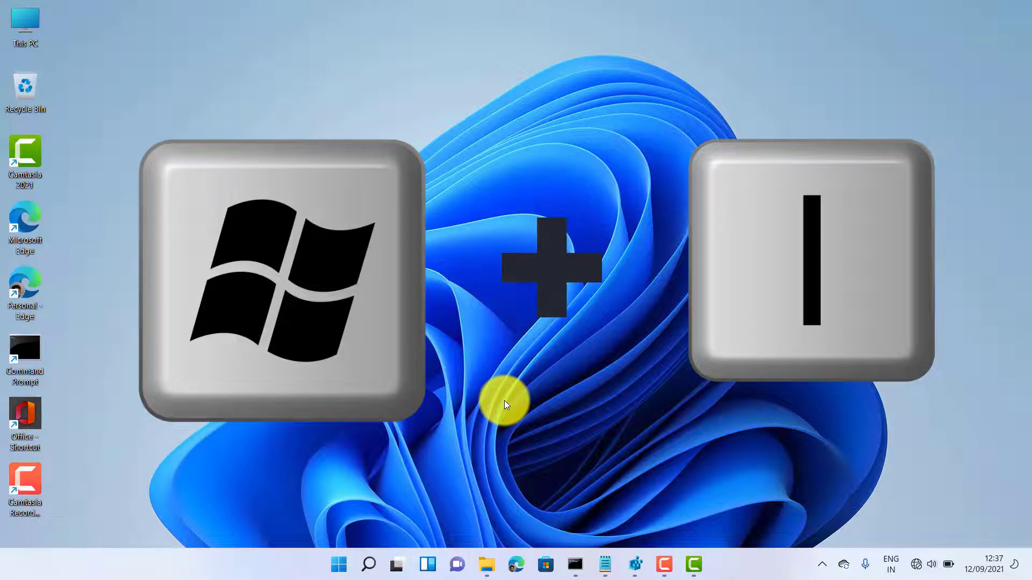
{"action": "key", "text": "win+i"}
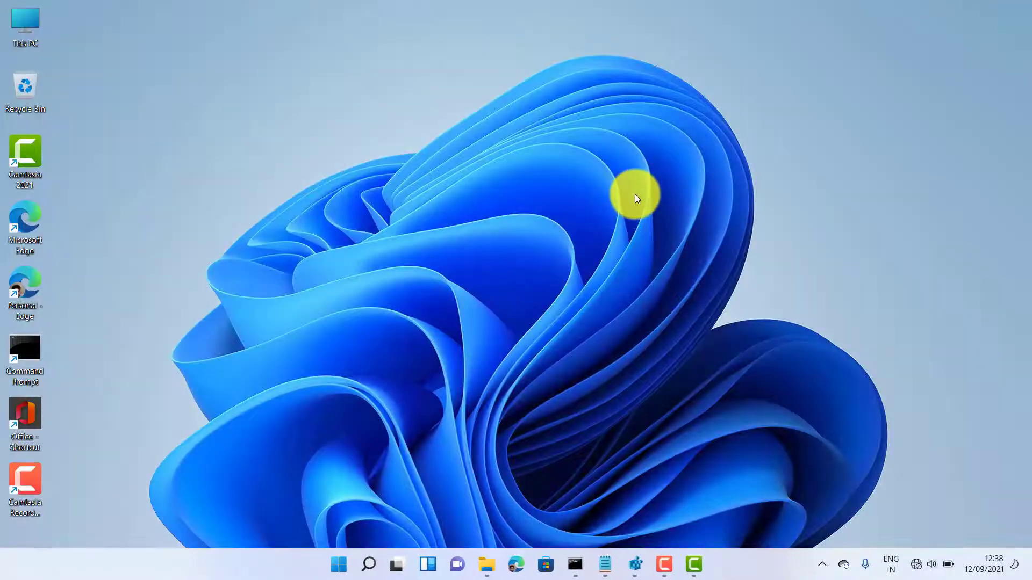
{"action": "mouse_move", "coordinate": [564, 241]}
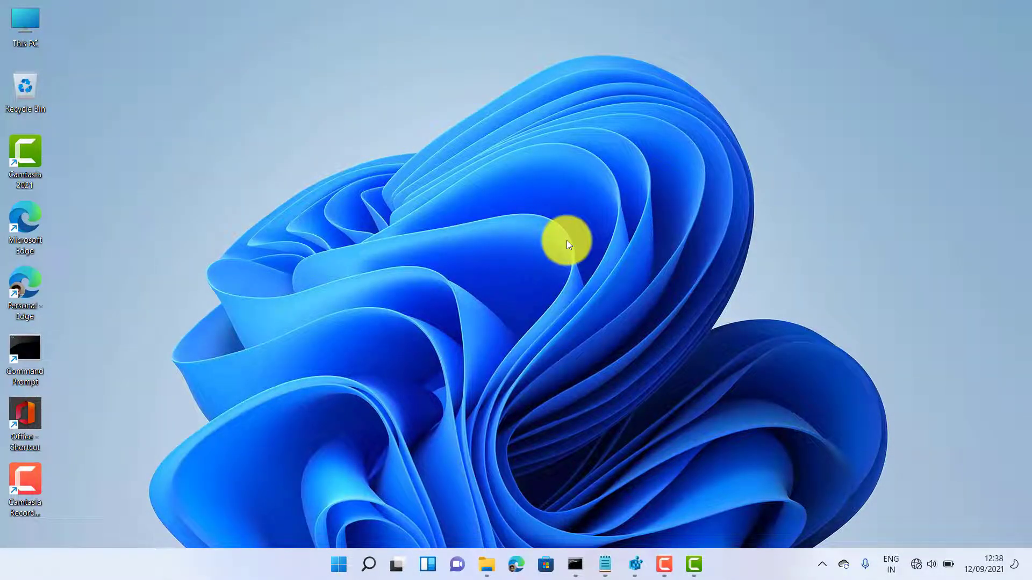